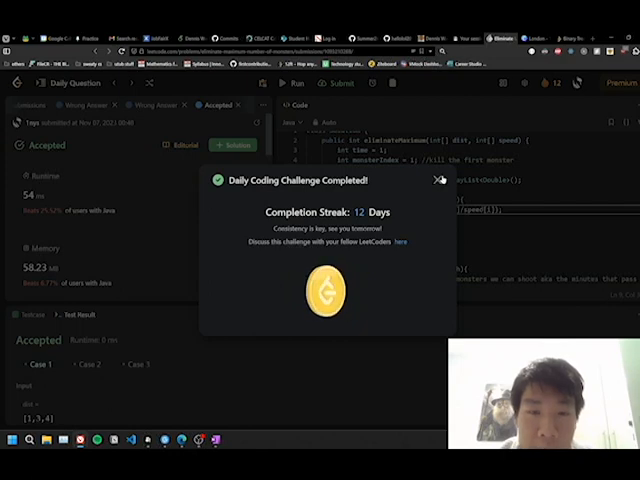
Step: Close the 'Daily Coding Challenge Completed!' popup over the accepted submission
left_click(438, 180)
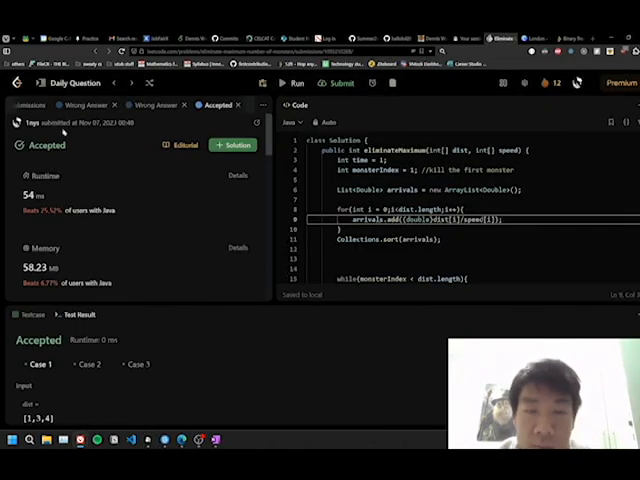
Step: Show the problem description and highlight Example 1's monster distance values
left_click(36, 105)
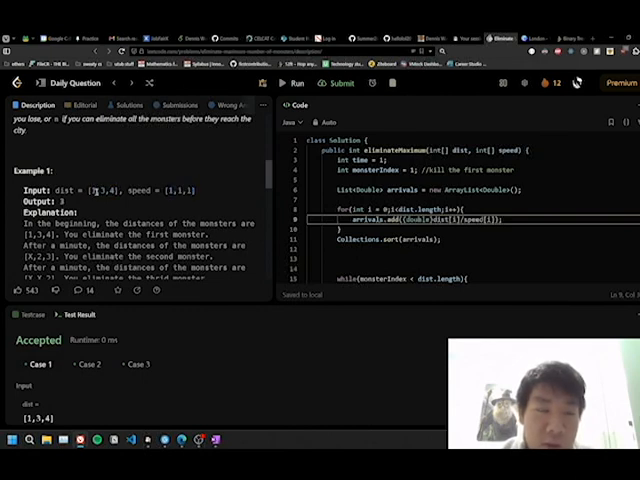
double_click(182, 190)
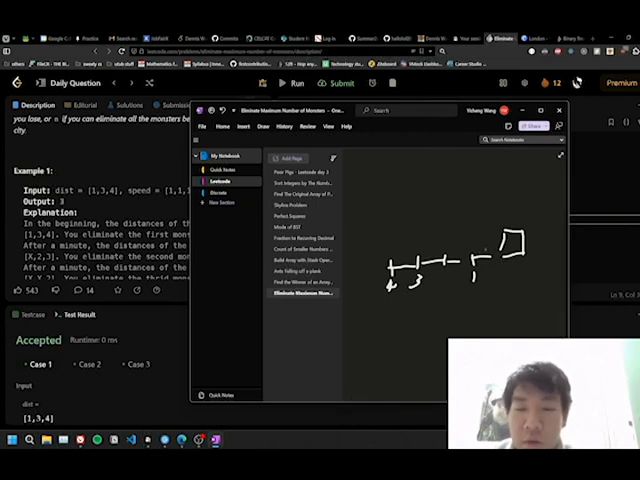
Step: Select the unused 'int time = 1;' line in the Java solution code
left_click_drag(487, 252, 446, 312)
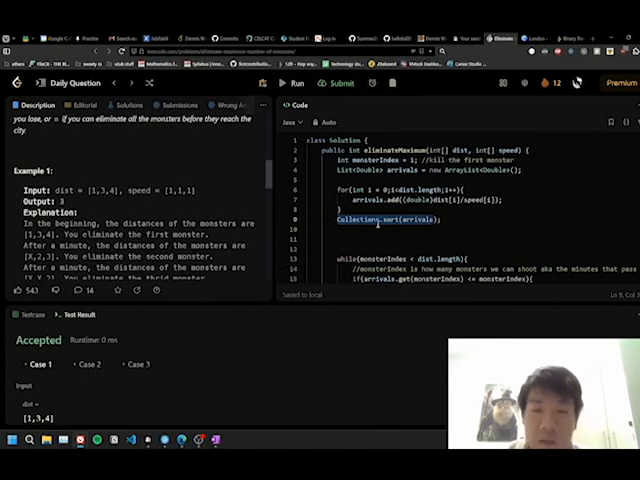
scroll("down", 3)
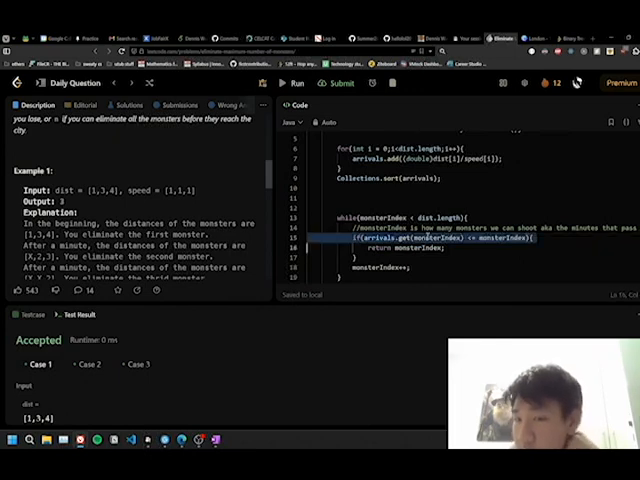
double_click(500, 240)
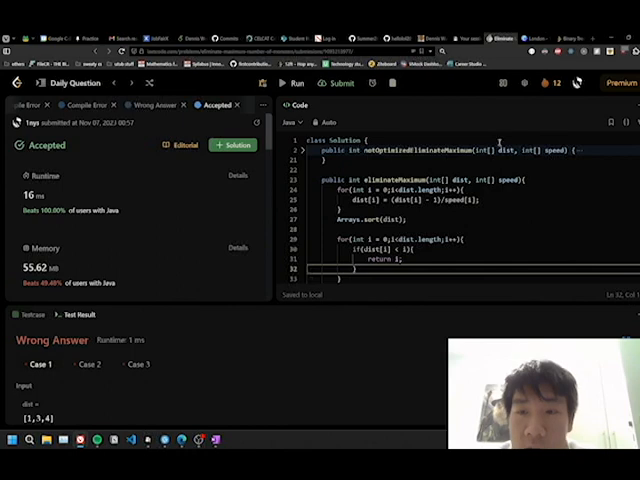
Step: Scroll down to show the rest of the optimized eliminateMaximum method
scroll("down", 3)
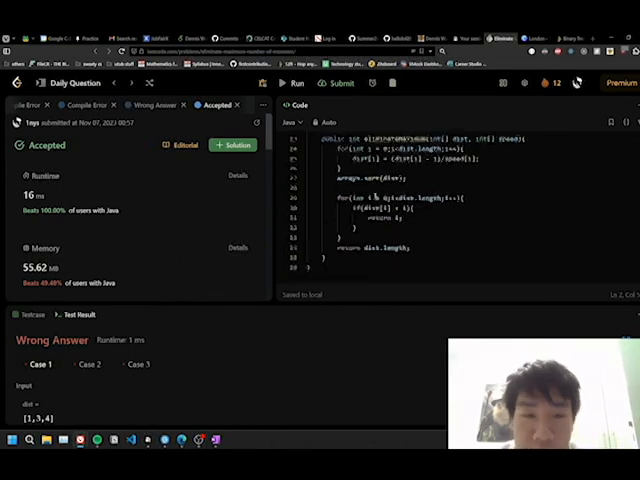